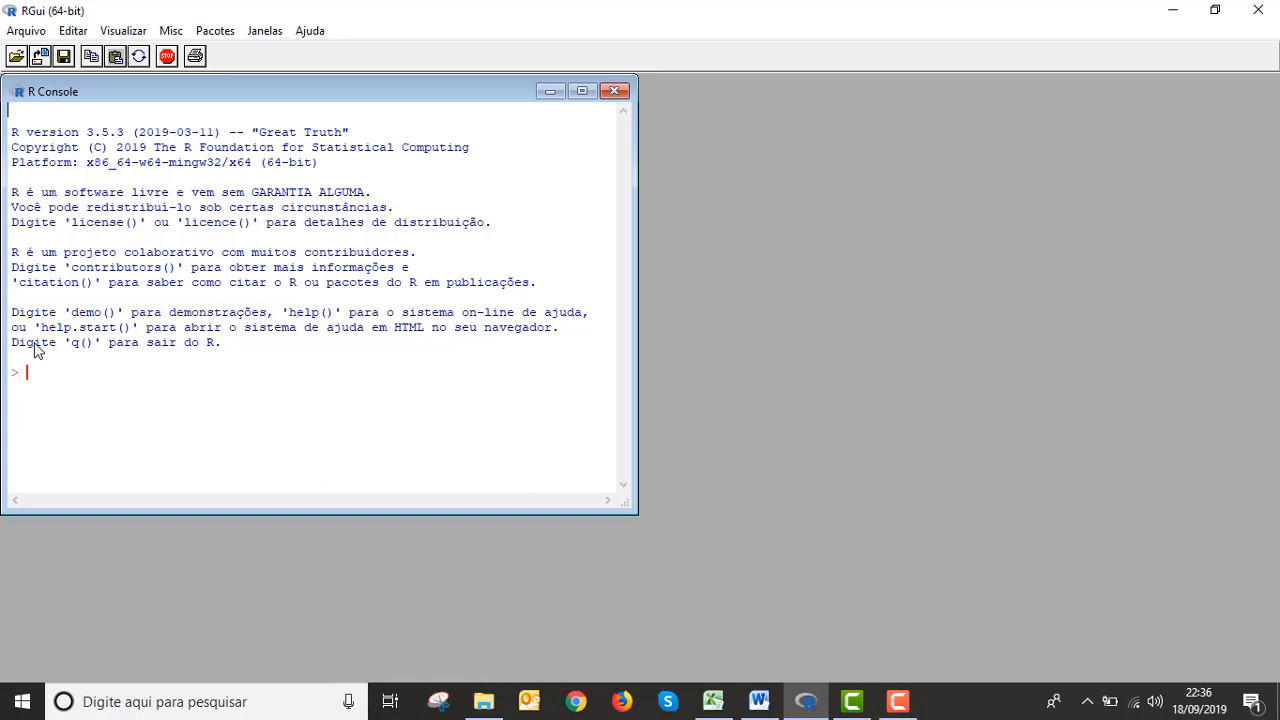
mouse_move(760, 700)
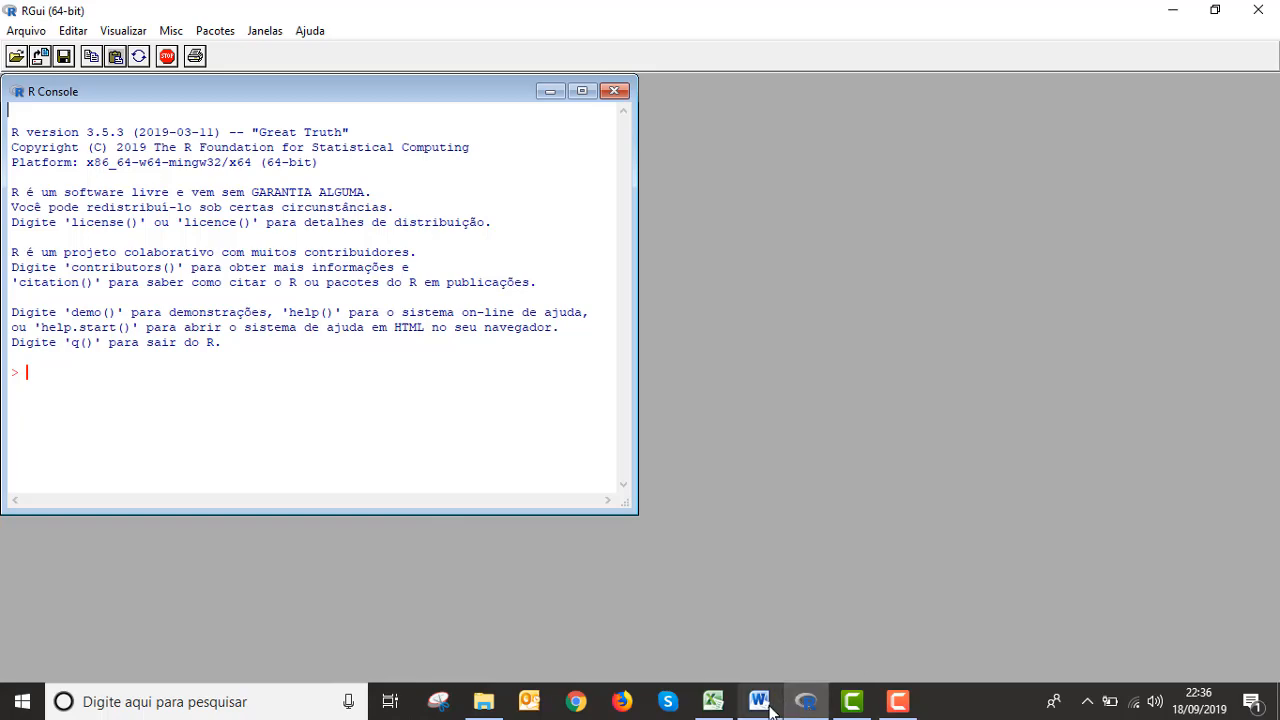
Step: Switch to the Word script and select the rd <- read.csv(...) line for copying
click(760, 700)
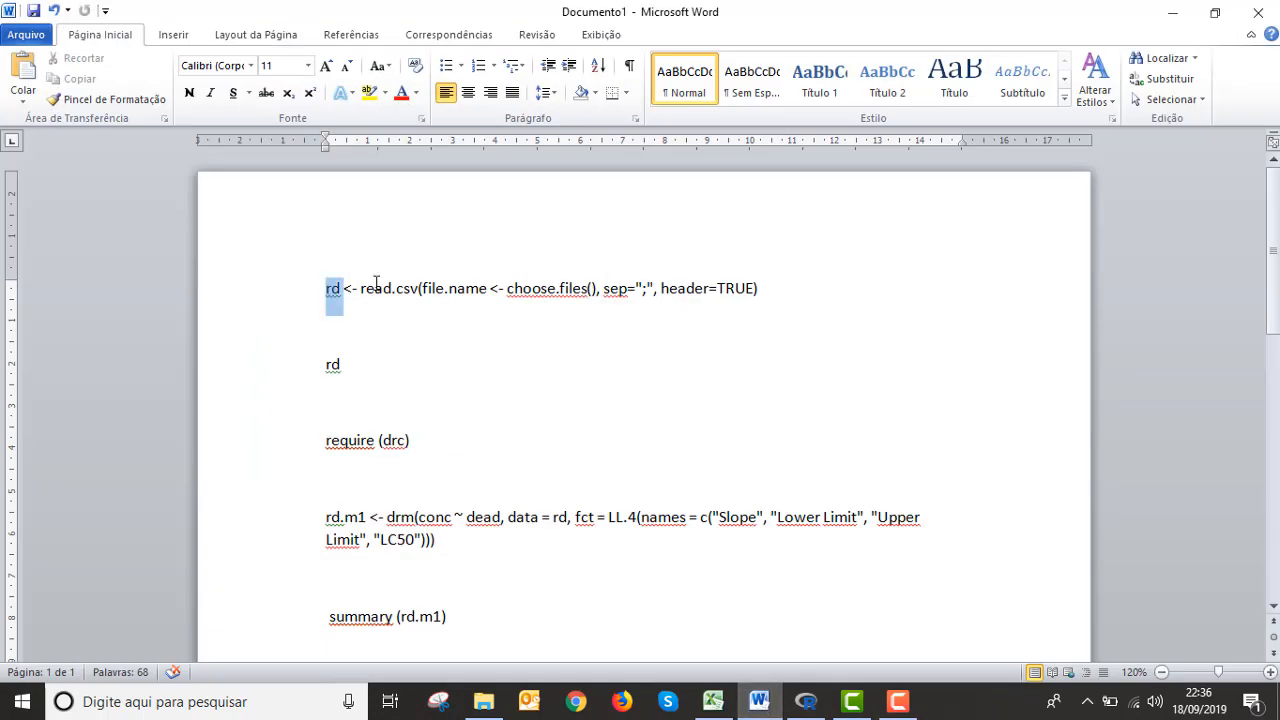
drag(324, 288, 760, 288)
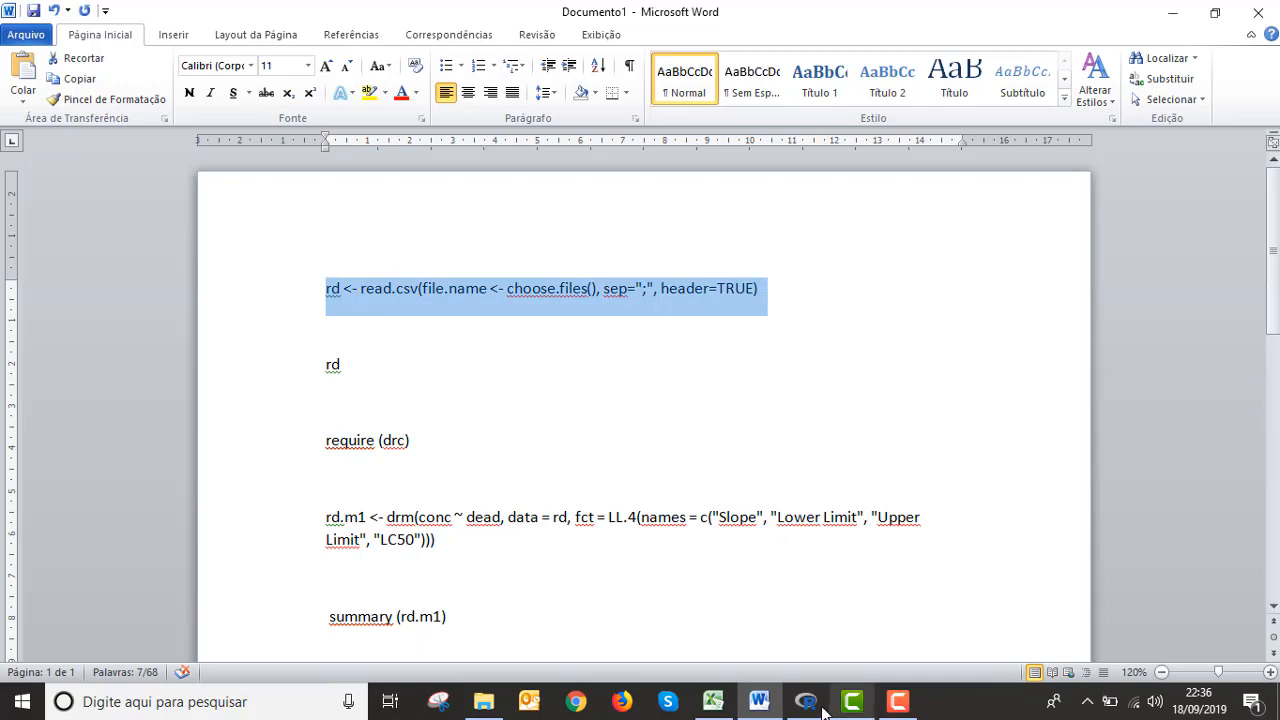
Step: Run the read.csv command in RGui, choose the file, and print rd's eight conc/dead rows
click(804, 700)
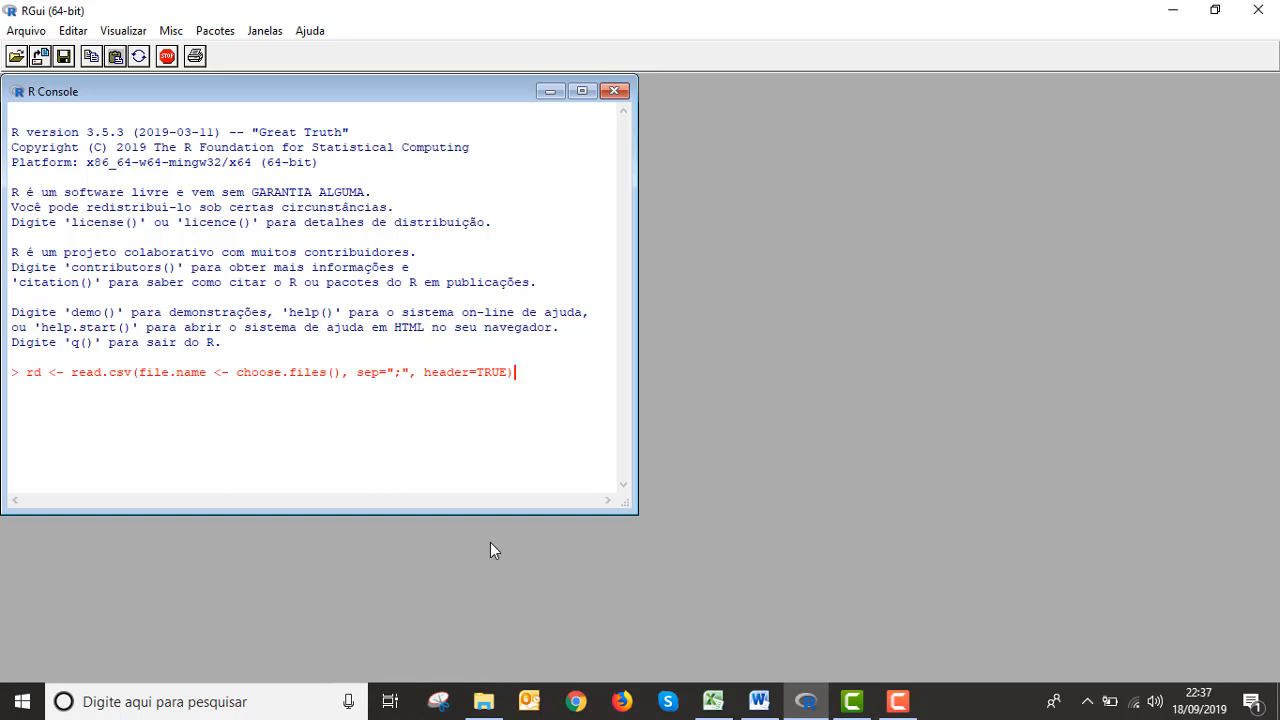
key(Return)
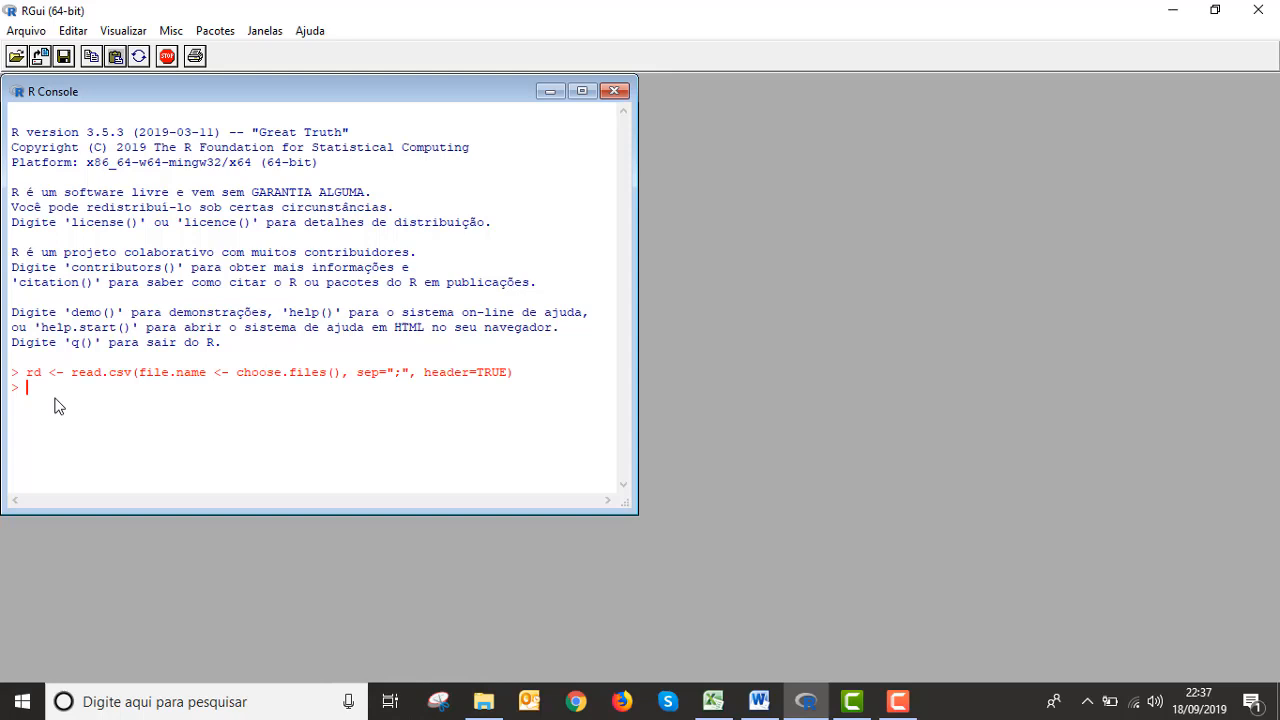
text(rd)
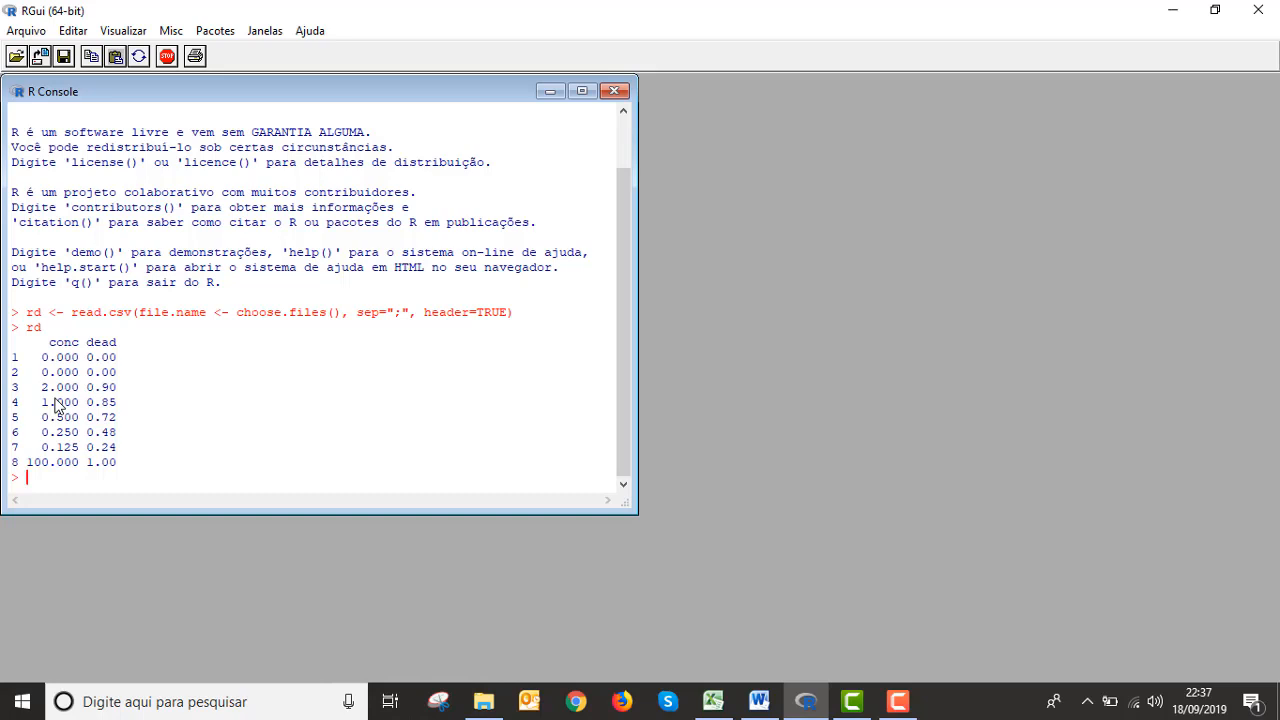
mouse_move(176, 640)
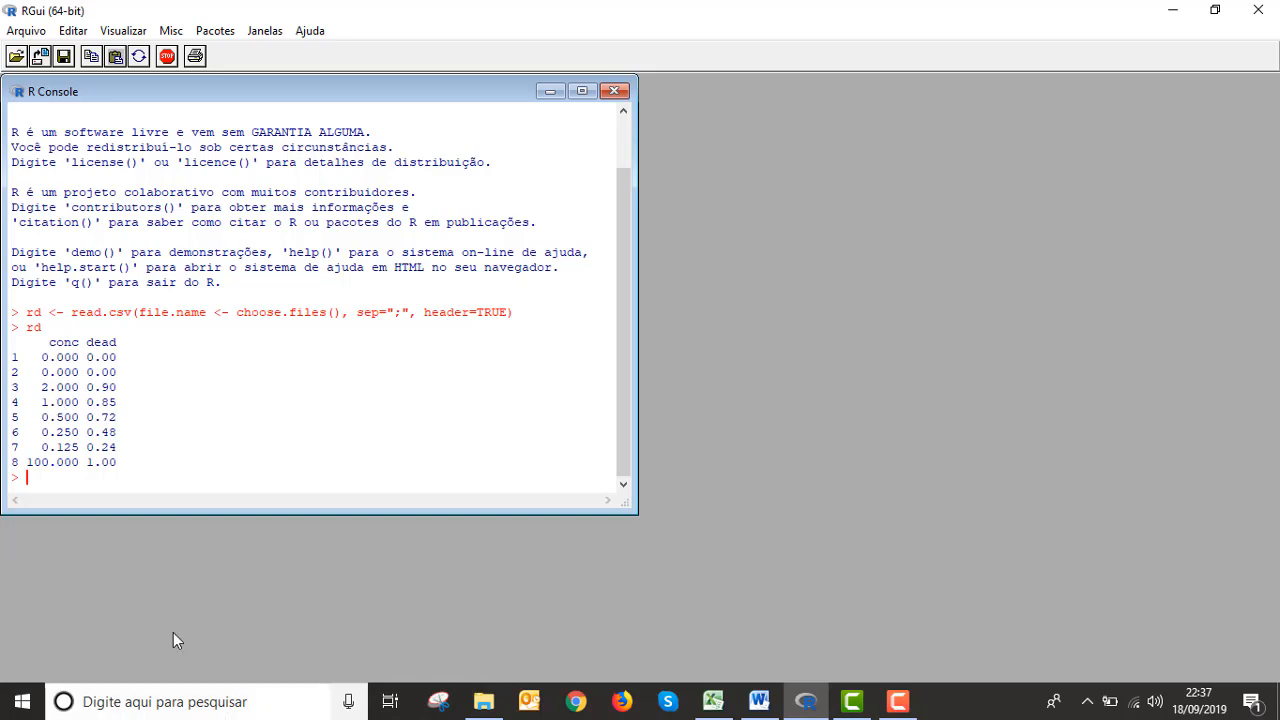
Step: Run require(drc) and fit rd.m1 <- drm(...) with the LL.4 four-parameter model
click(760, 700)
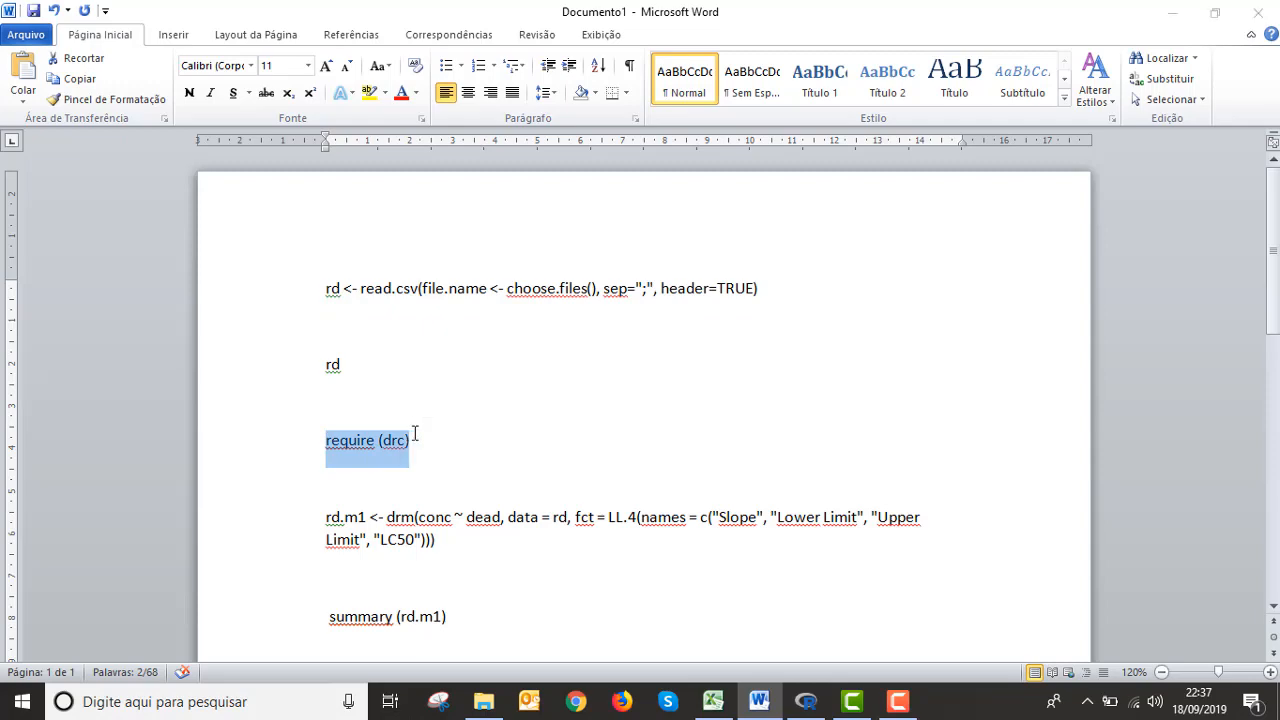
click(804, 700)
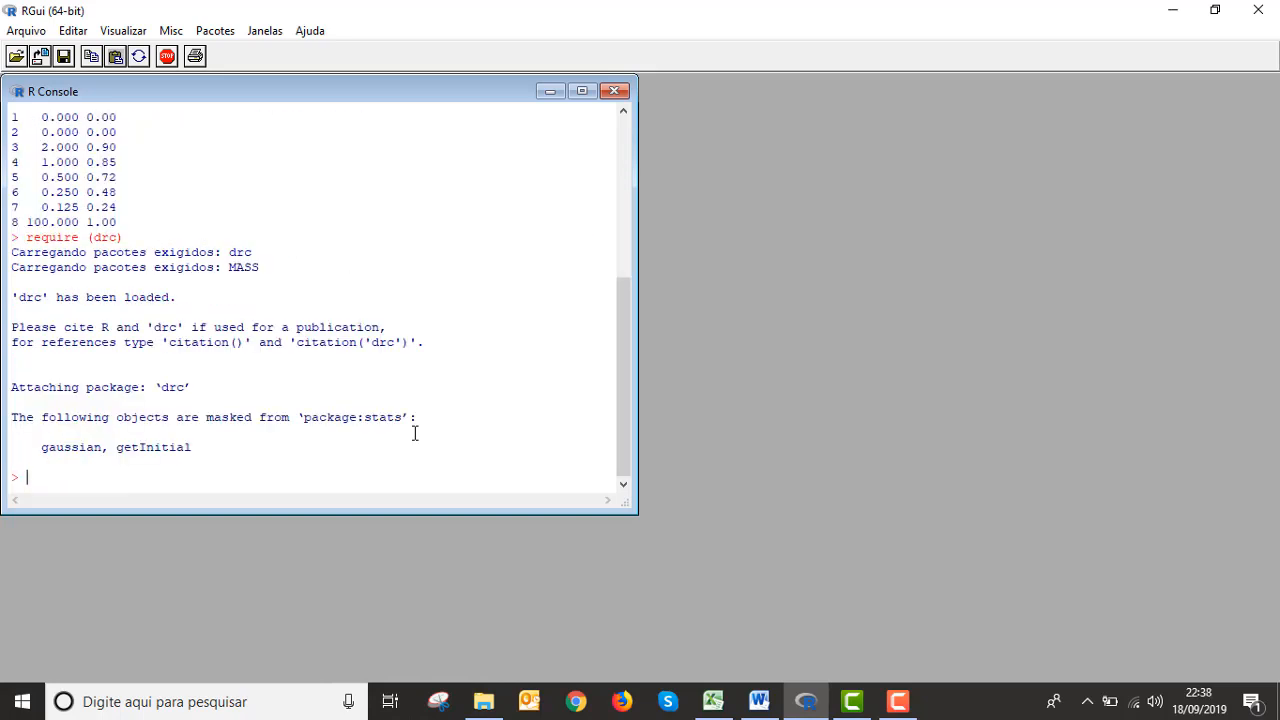
mouse_move(760, 636)
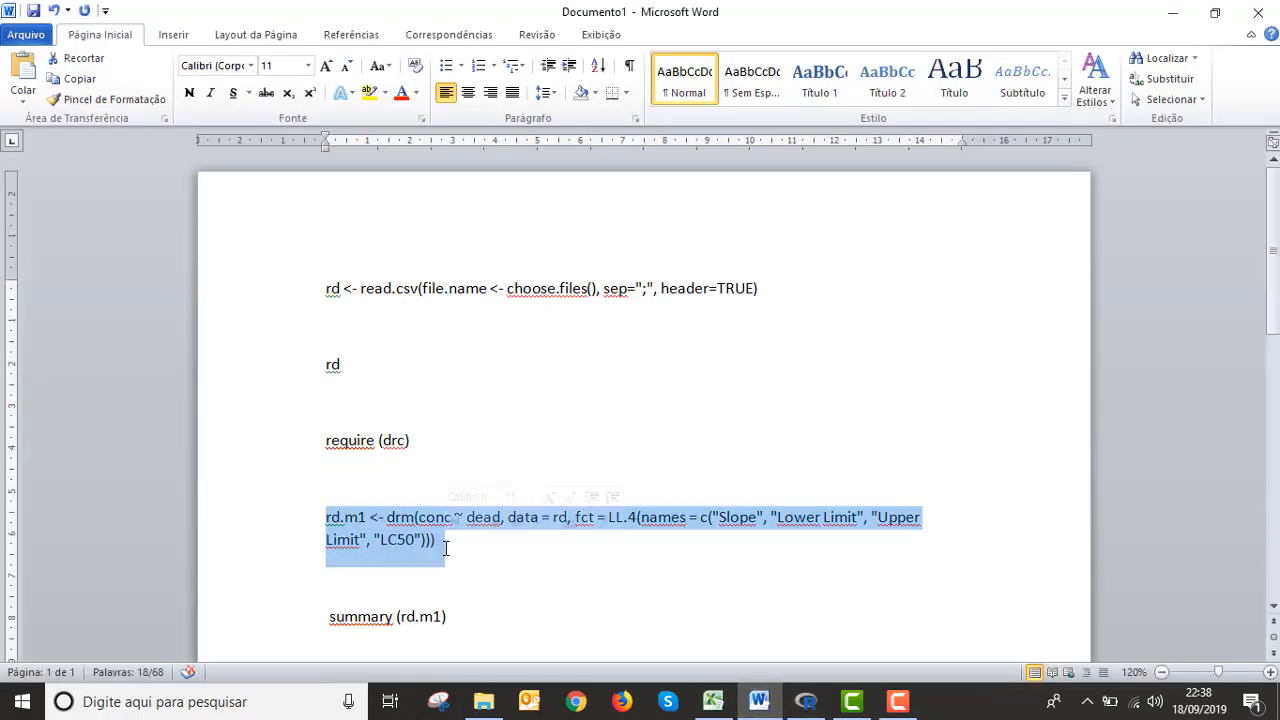
click(804, 700)
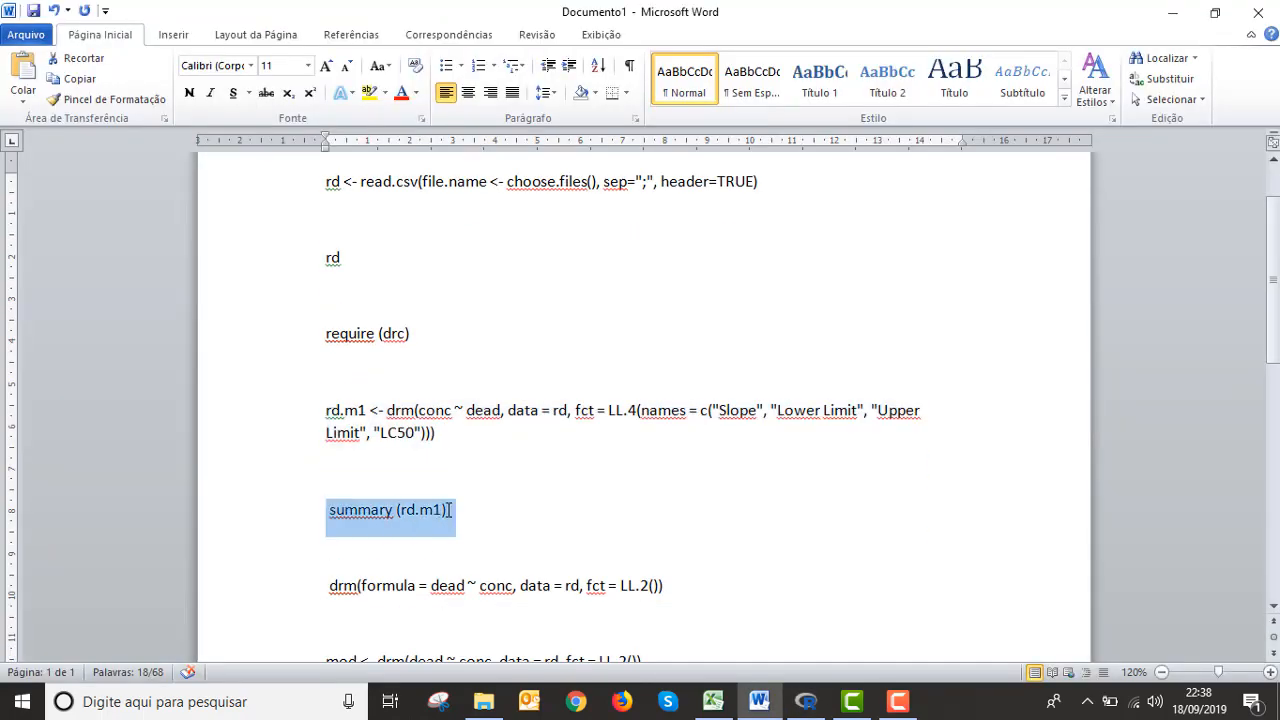
Step: Run summary(rd.m1), fit mod <- drm(dead ~ conc, fct = LL.2()), and run summary(mod)
click(804, 700)
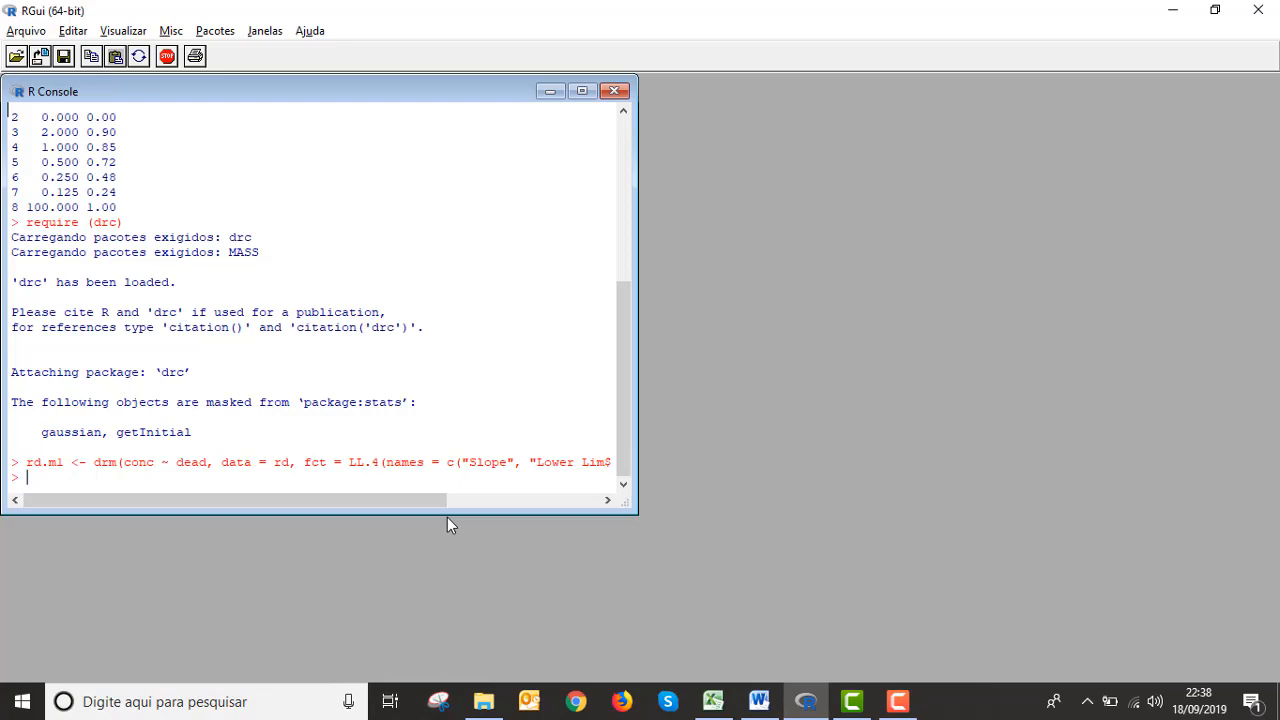
text(summary (rd.ml))
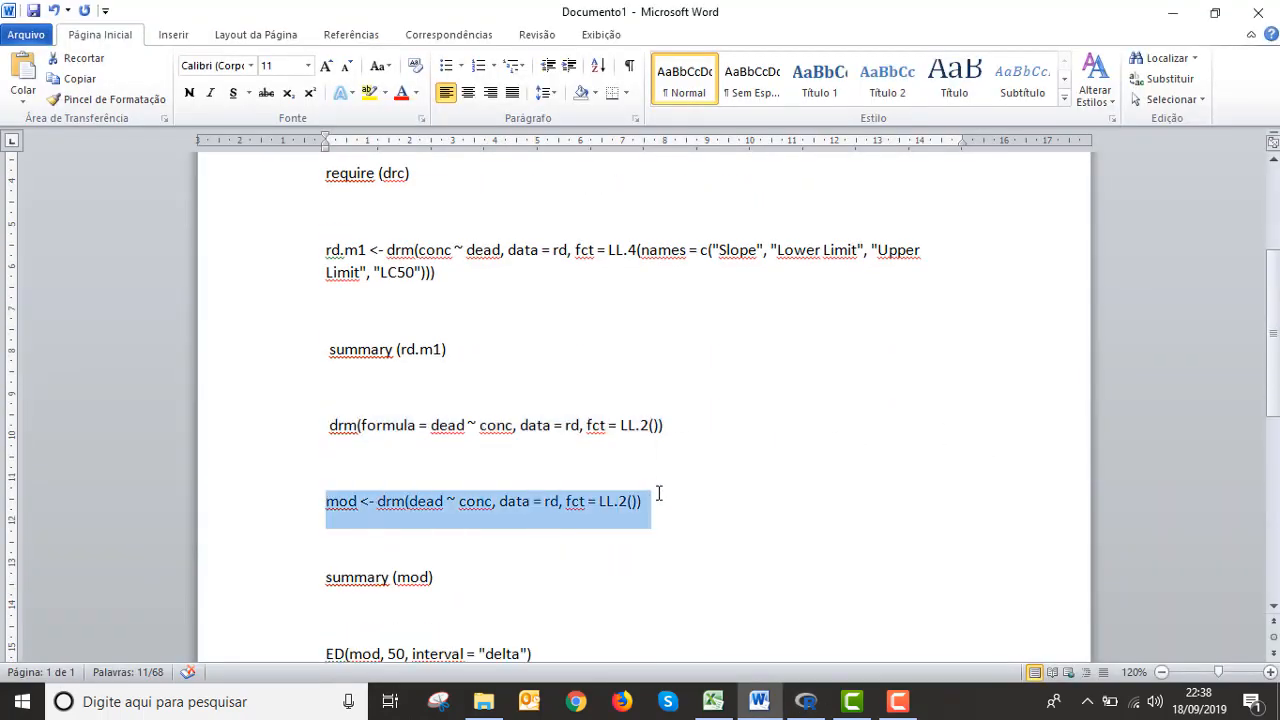
click(804, 700)
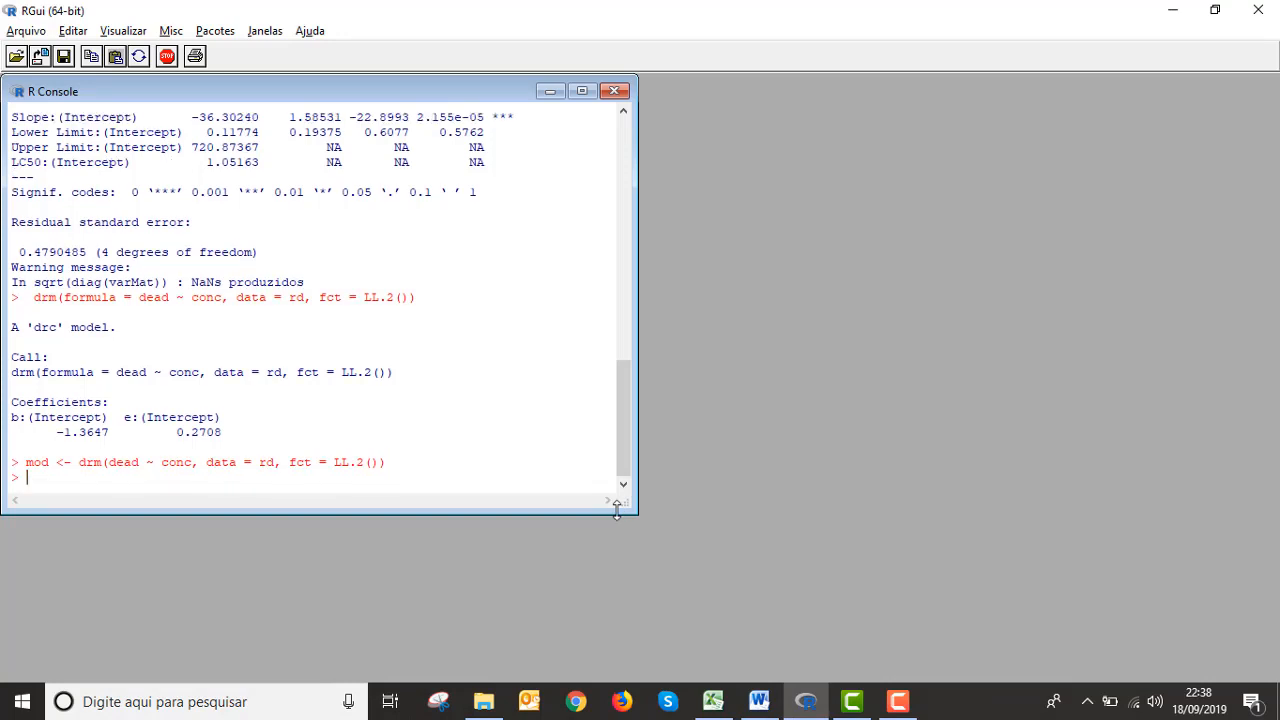
text(summary)
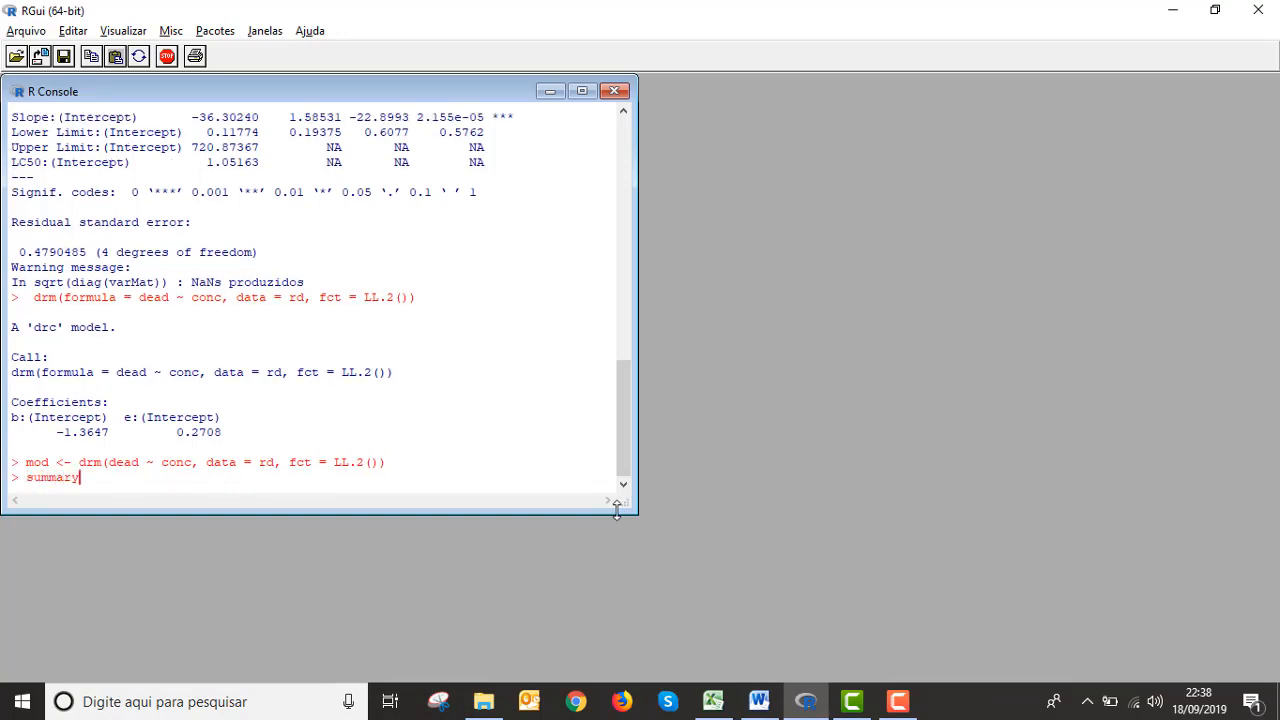
text((mod)
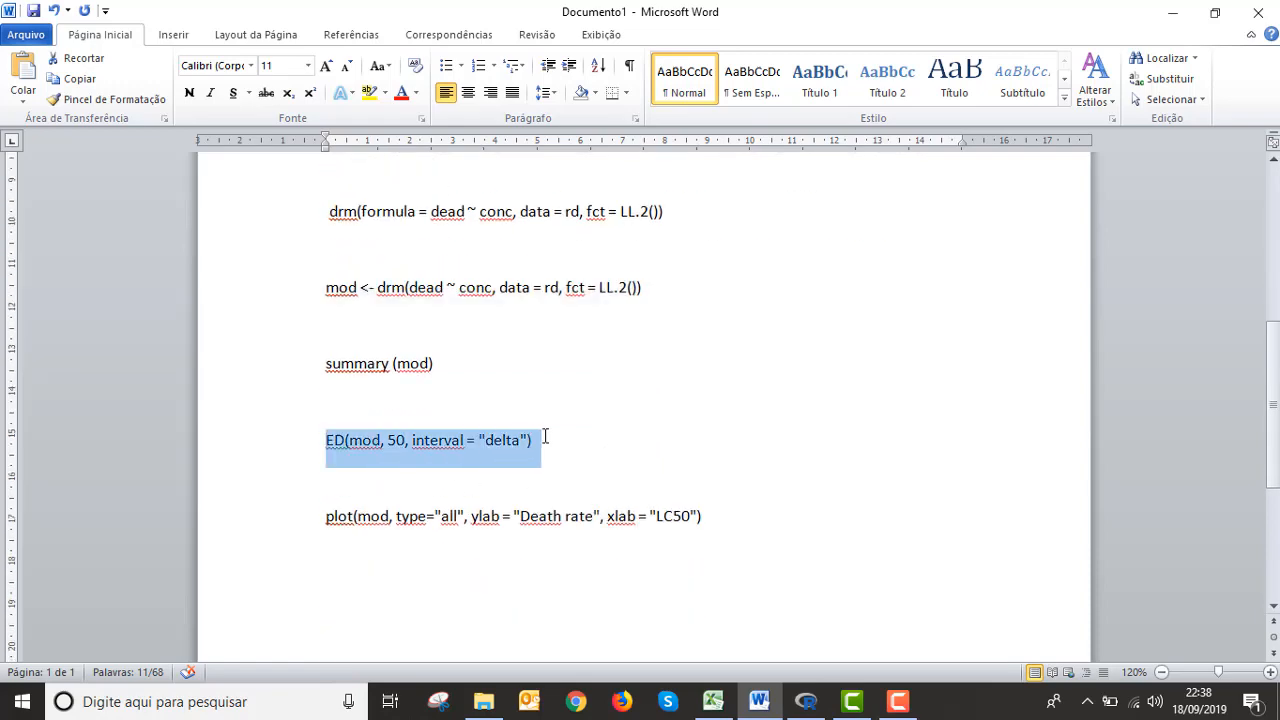
Step: Run ED(mod, 50, interval = "delta") and pick out the LC50 estimate 0.2707798
click(804, 700)
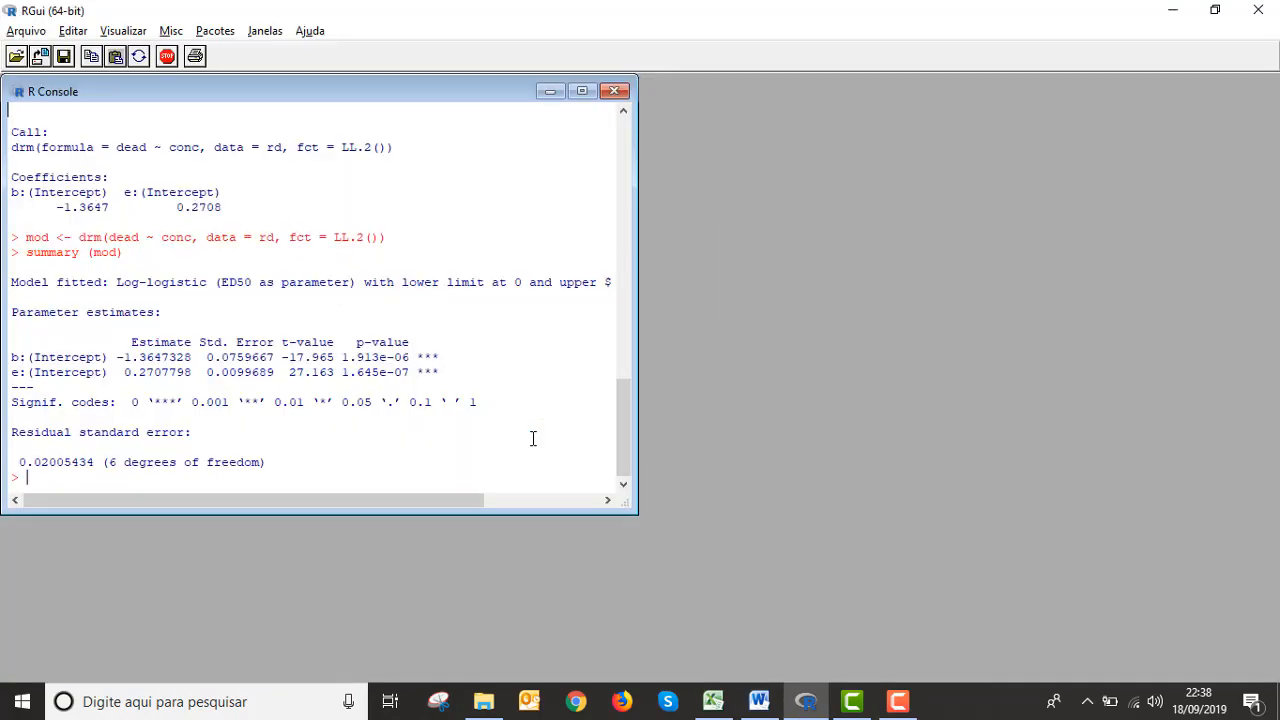
text(ED(mod, 50, interval = "delta"))
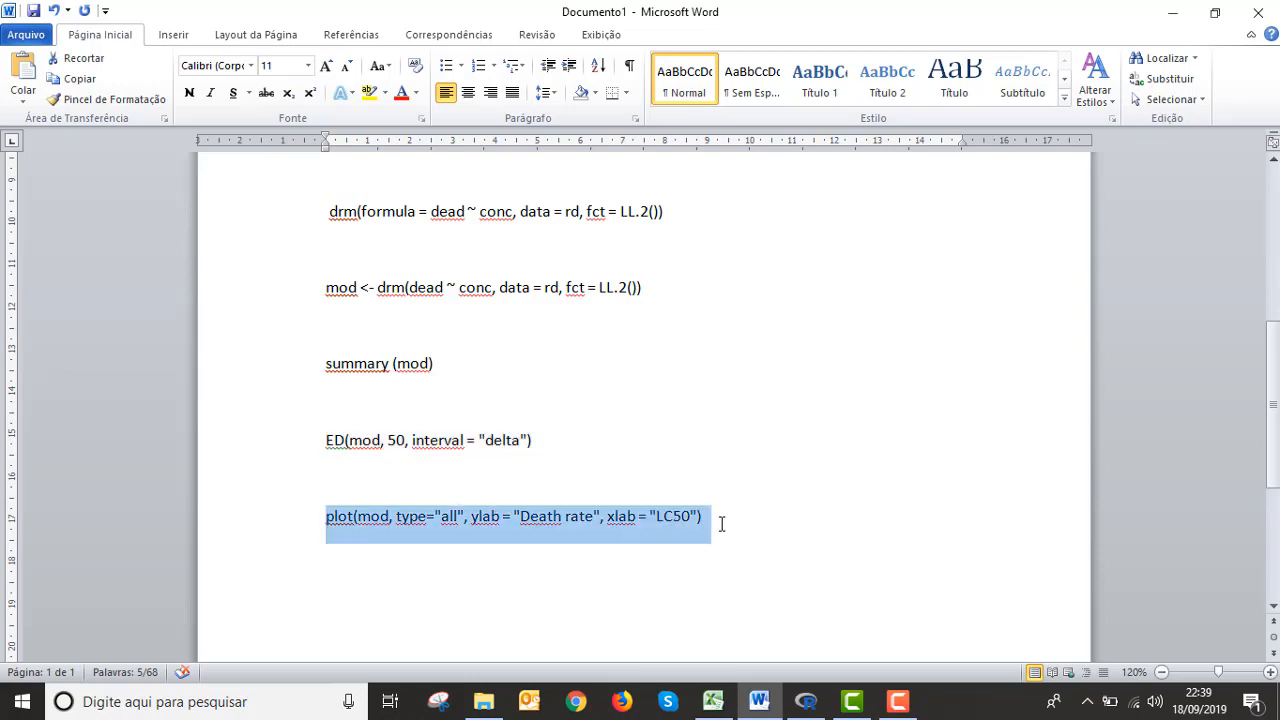
click(804, 700)
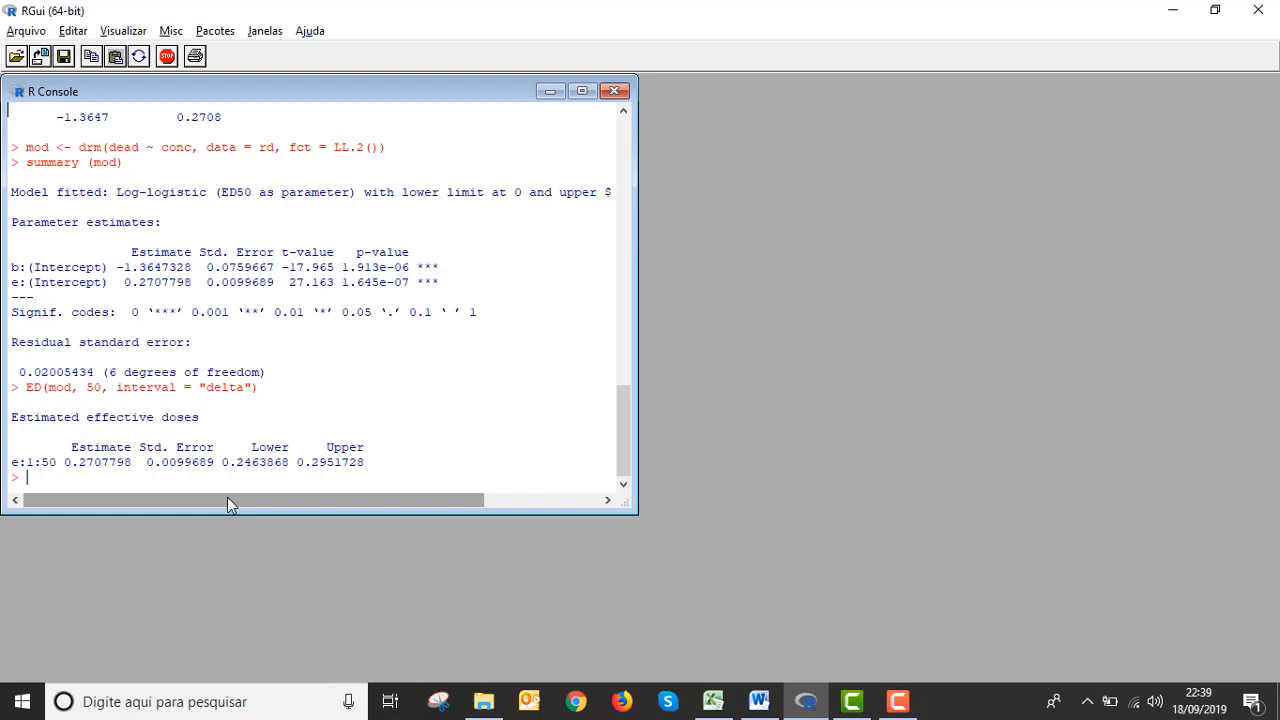
mouse_move(106, 480)
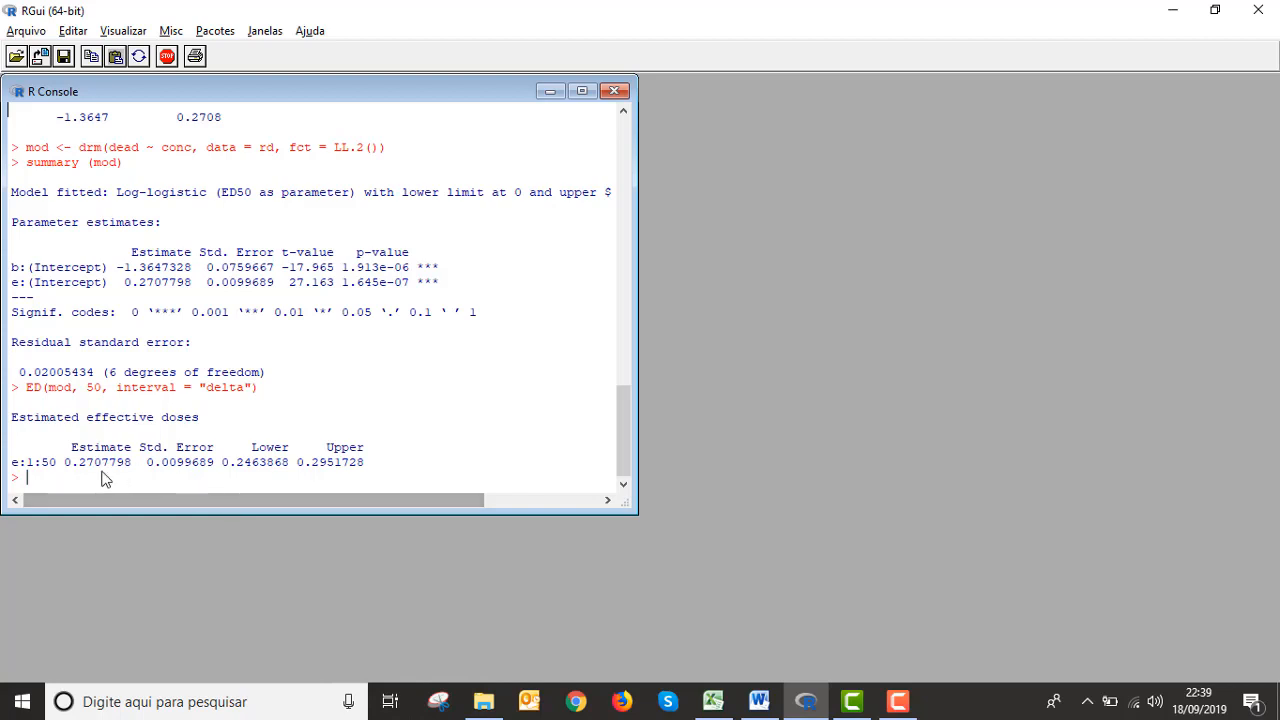
double_click(90, 462)
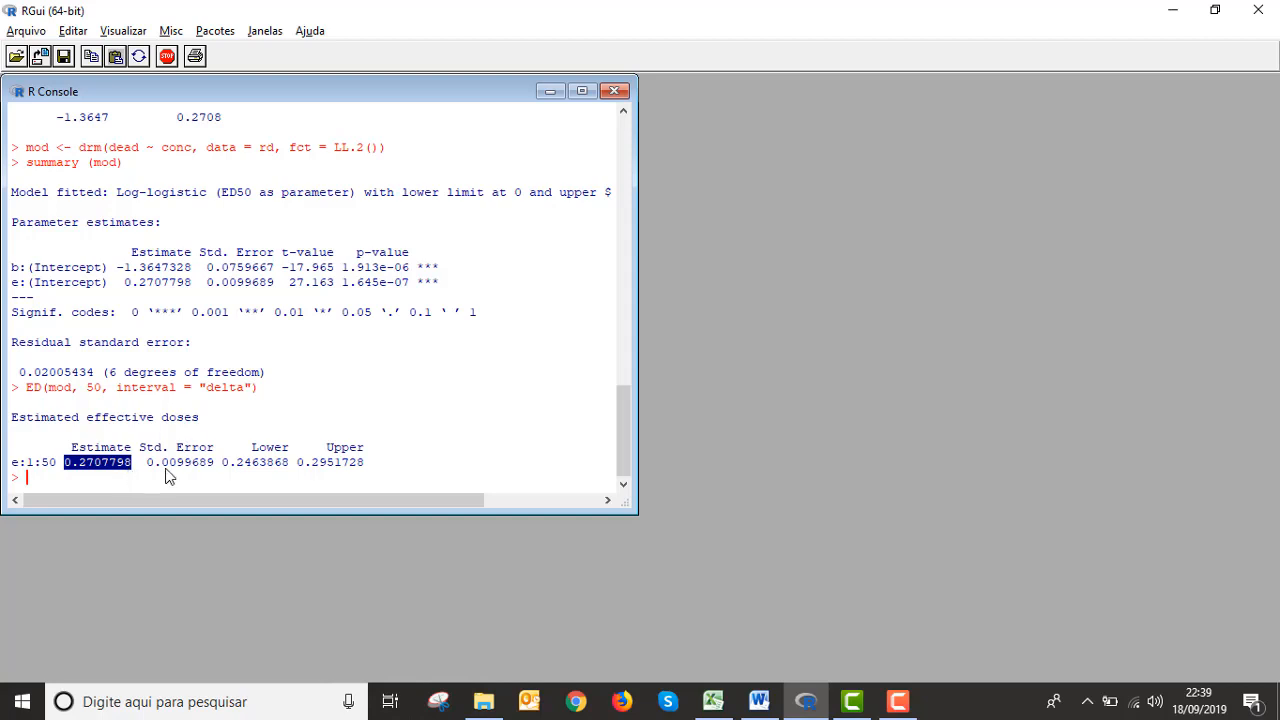
mouse_move(244, 456)
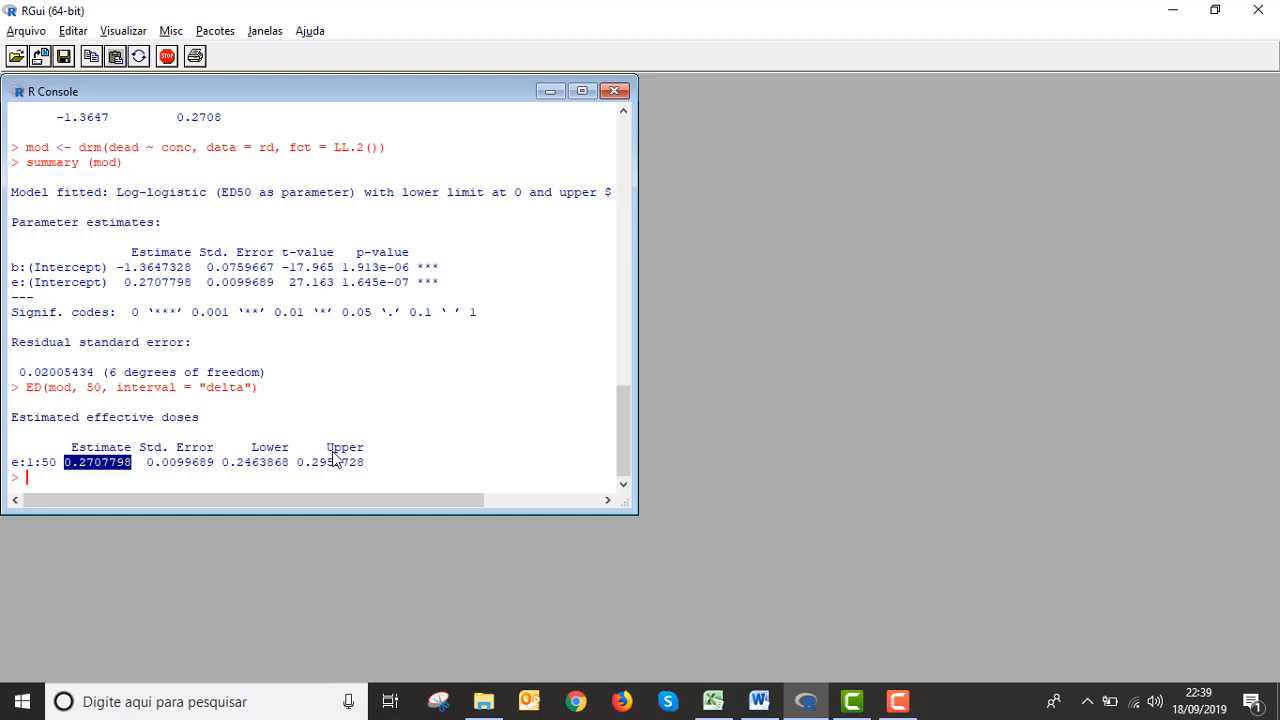
click(44, 478)
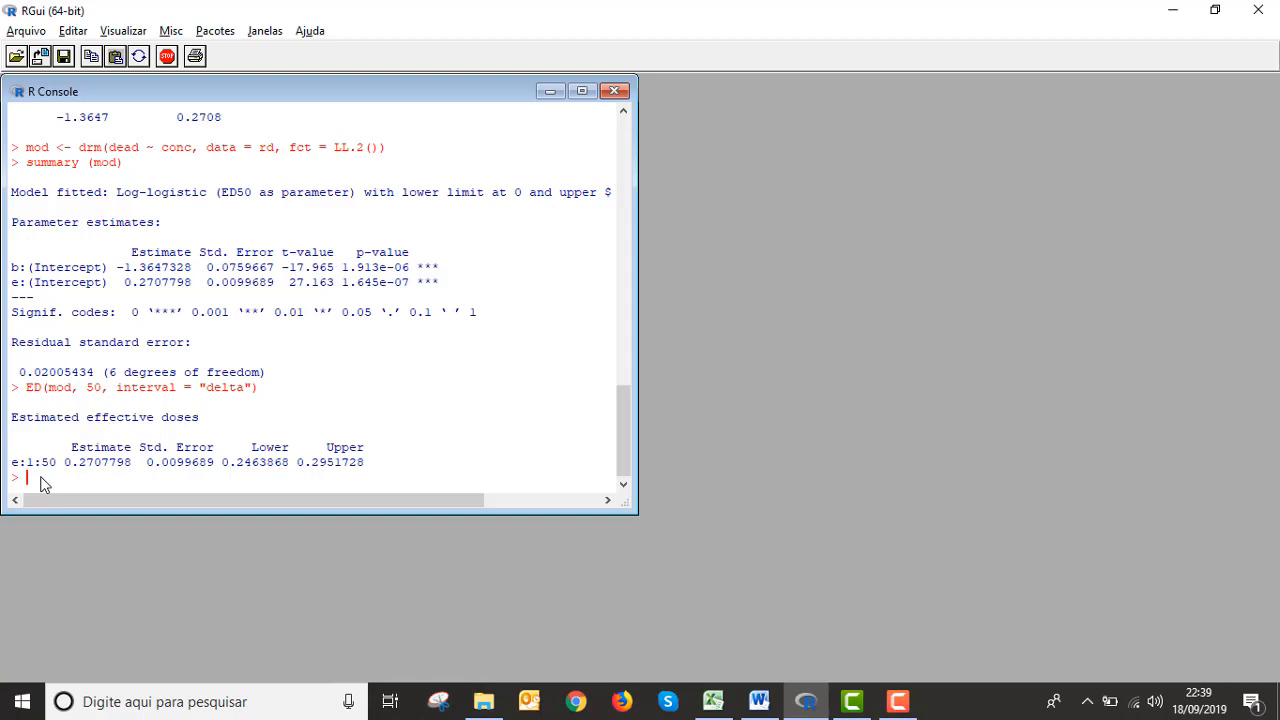
Step: Run plot(mod, type="all", ylab = "Death rate", xlab = "LC50") to draw the dose-response curve
text(plot(mod, type="all", ylab = "Death rate", xlab = "LC50"))
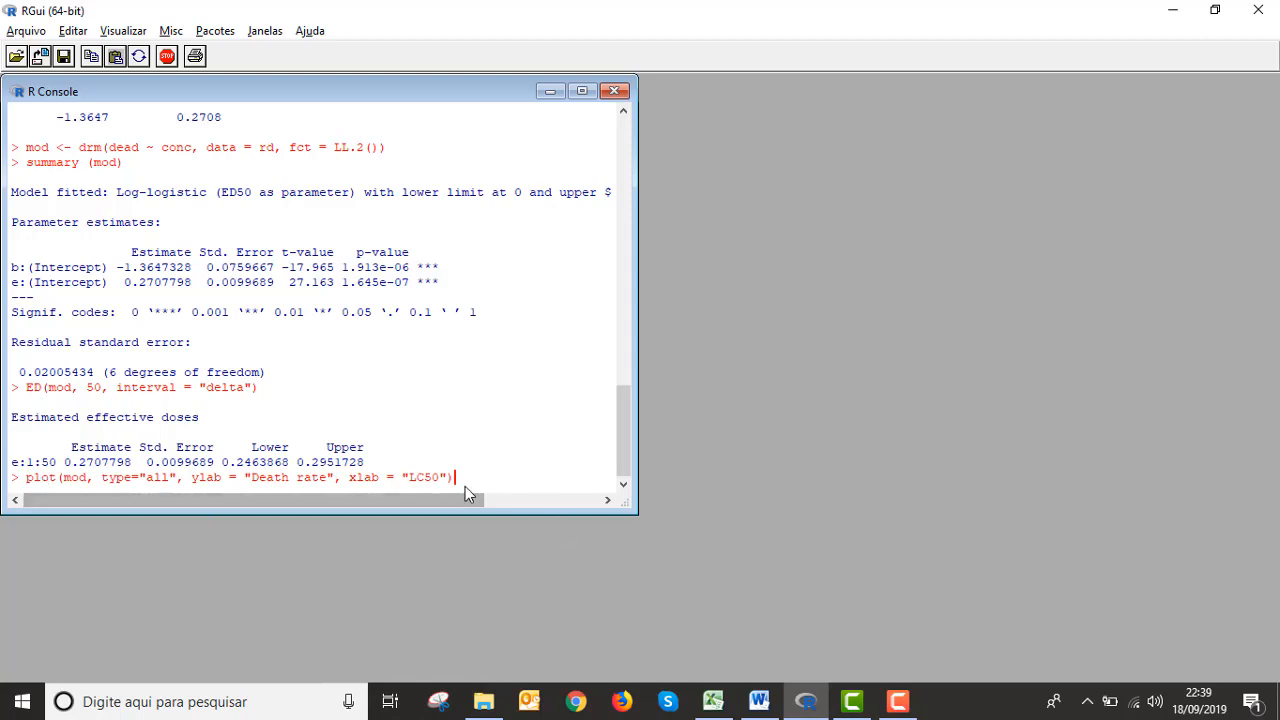
double_click(424, 476)
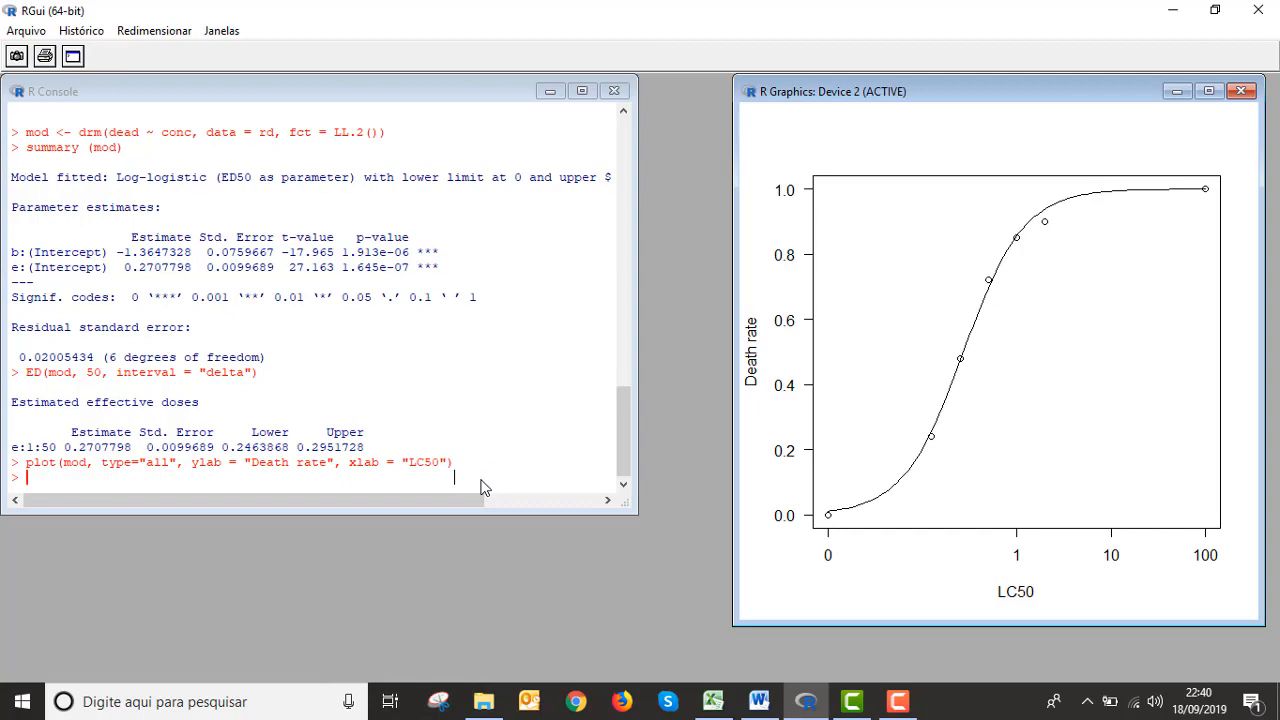
mouse_move(1100, 334)
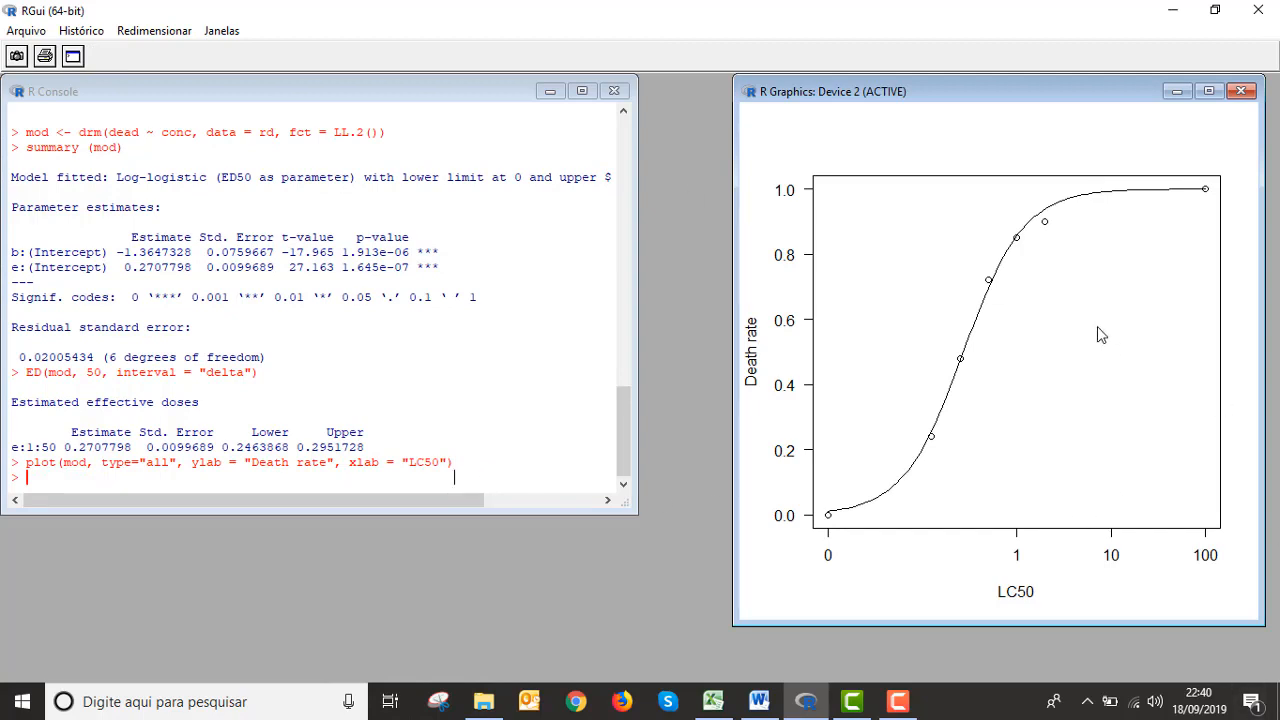